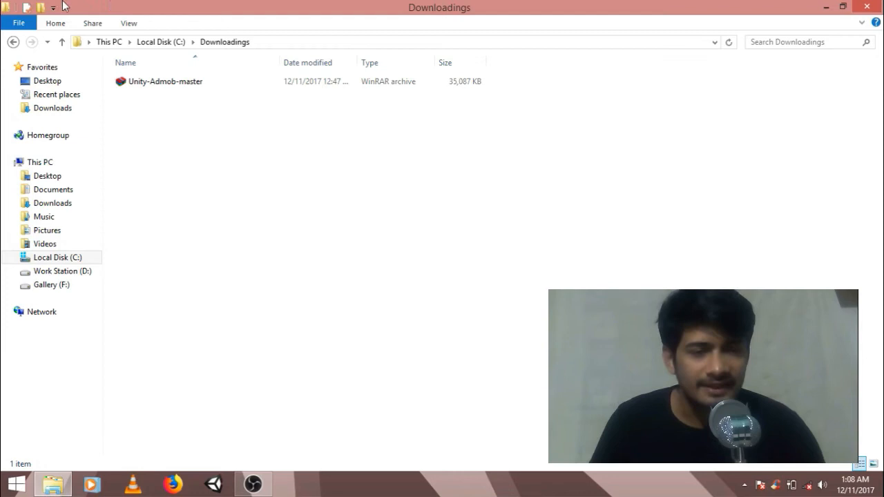
Open the Unity-Admob-master archive and select the admob_unity_plugin package inside
click(166, 80)
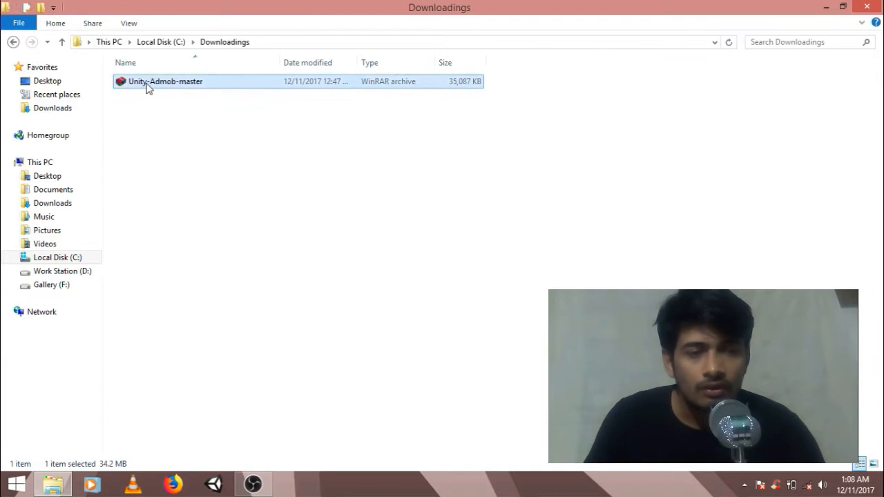
double_click(166, 82)
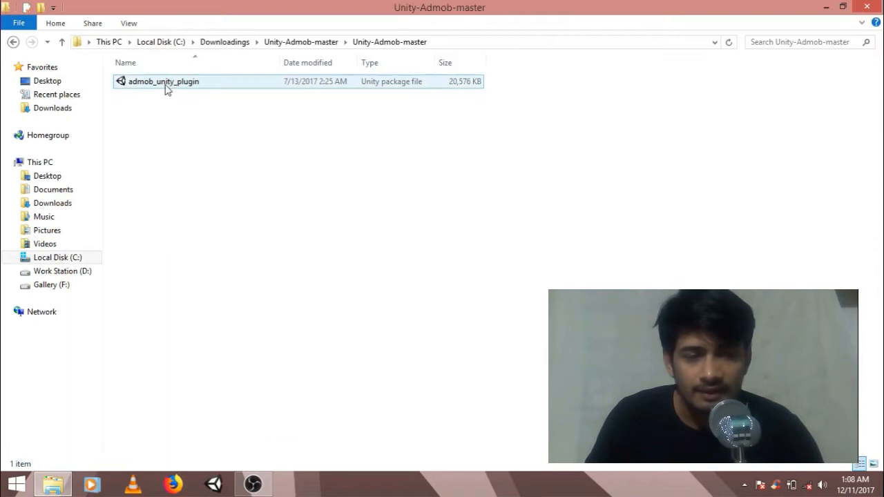
click(163, 80)
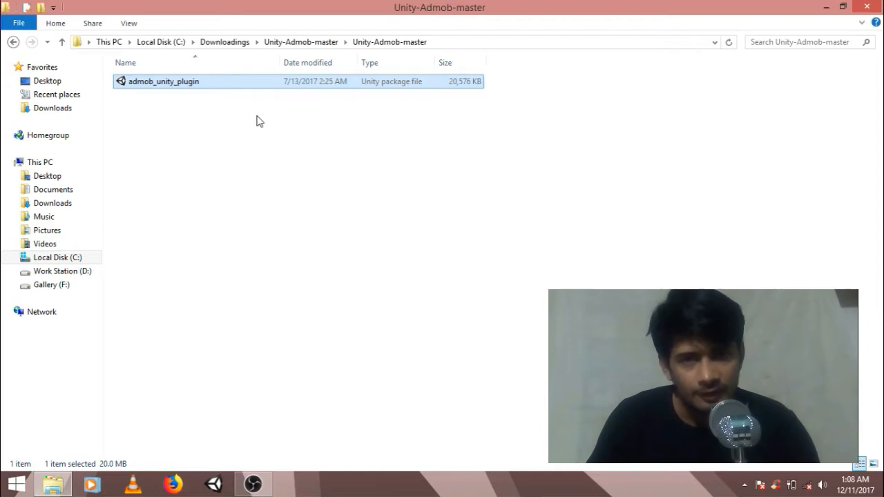
click(173, 483)
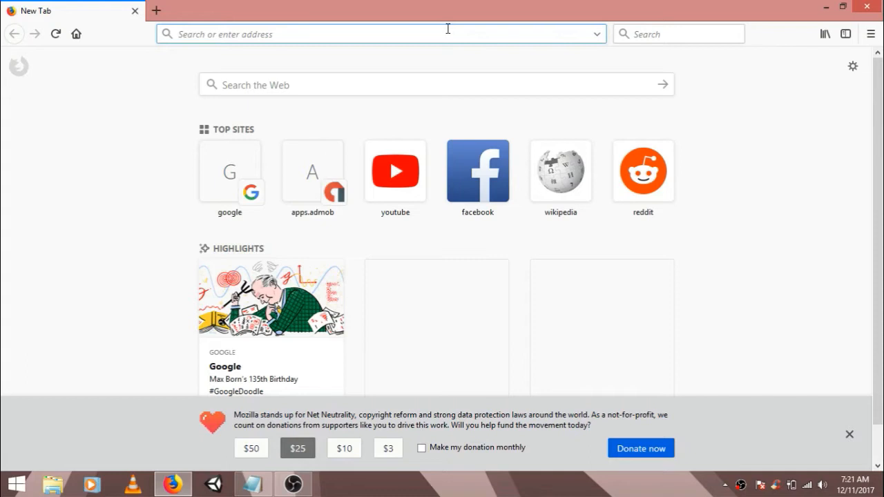
Search Google for admob, go to the Google AdMob site and start the sign-up
text(ww)
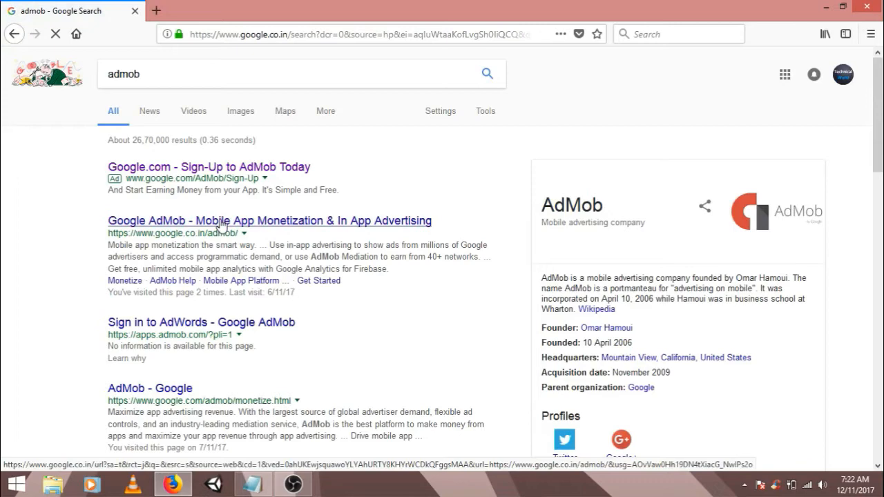
click(269, 221)
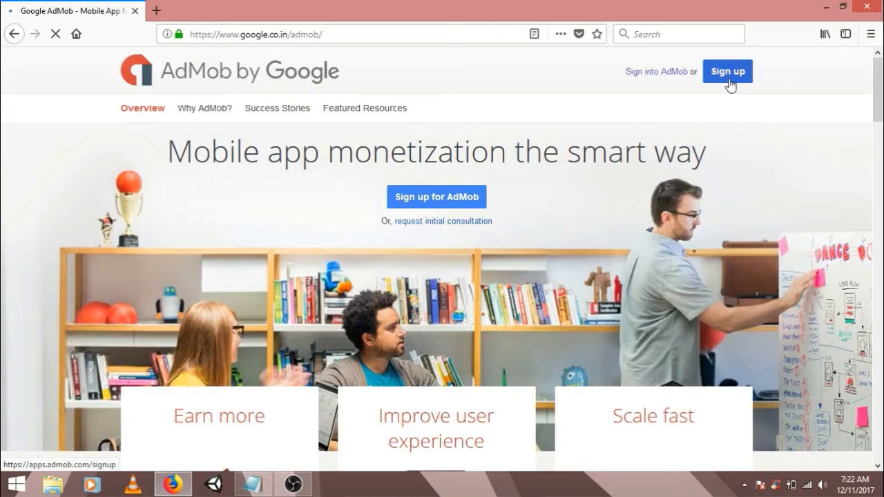
click(726, 72)
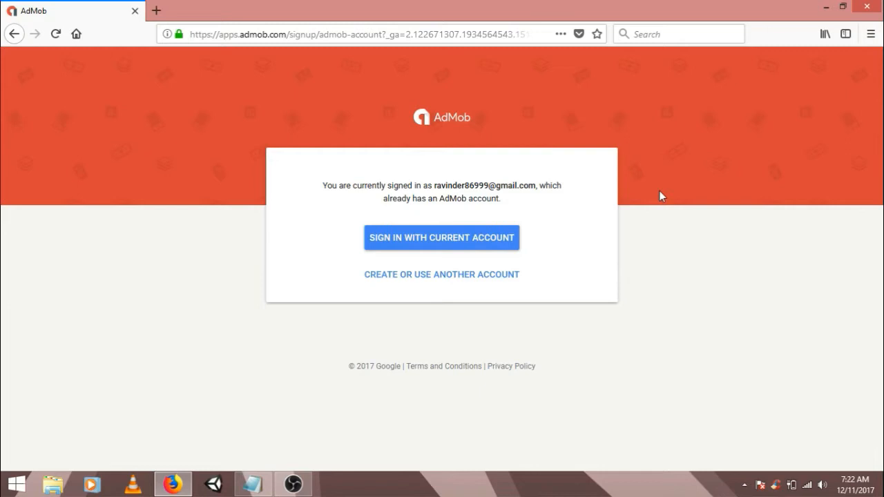
mouse_move(638, 221)
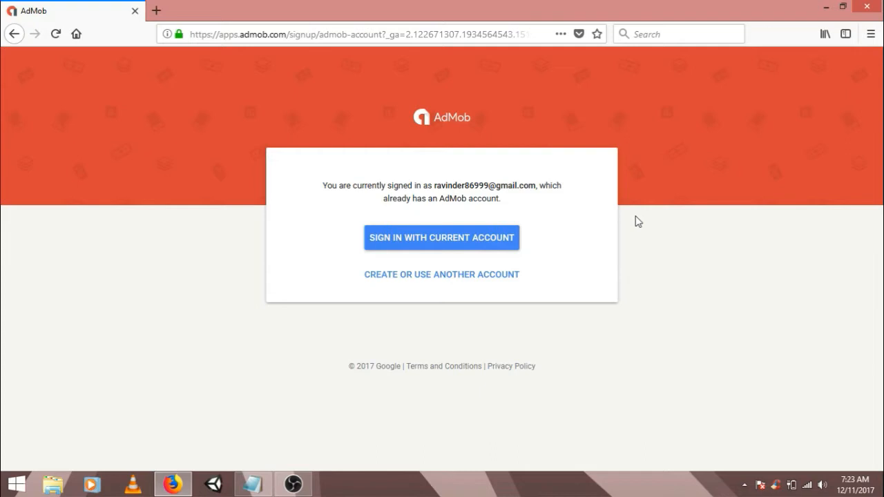
Sign into AdMob with the current account and begin adding a new app
click(442, 237)
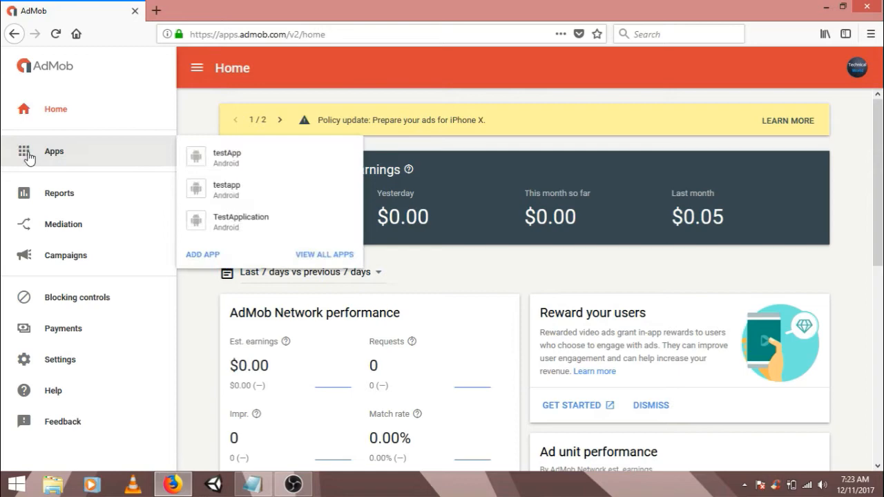
click(202, 254)
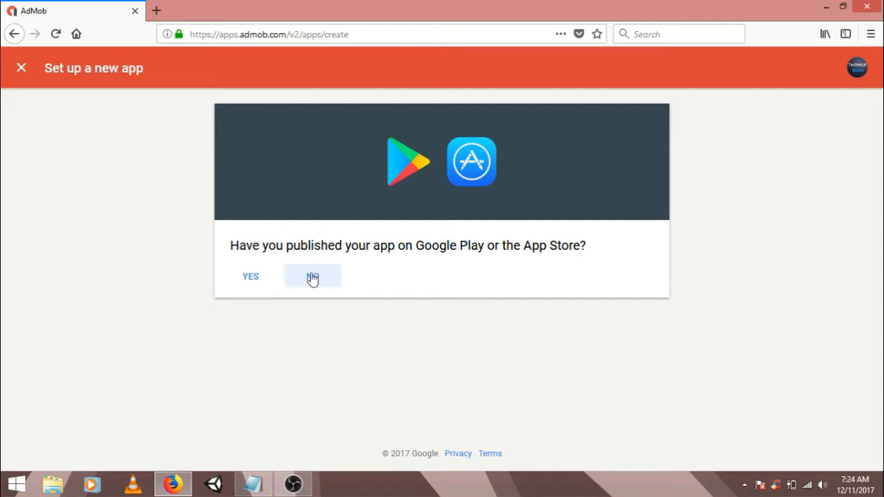
Add an unpublished Android app named TestGame to AdMob
click(312, 276)
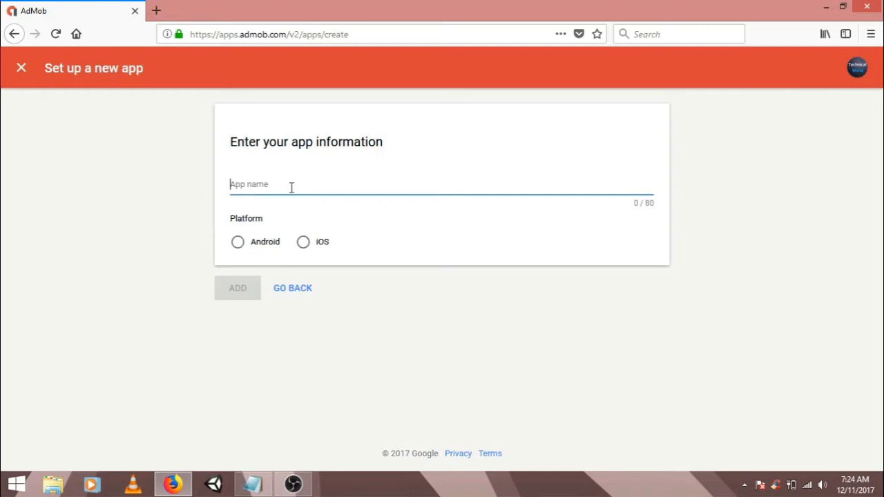
text(Test)
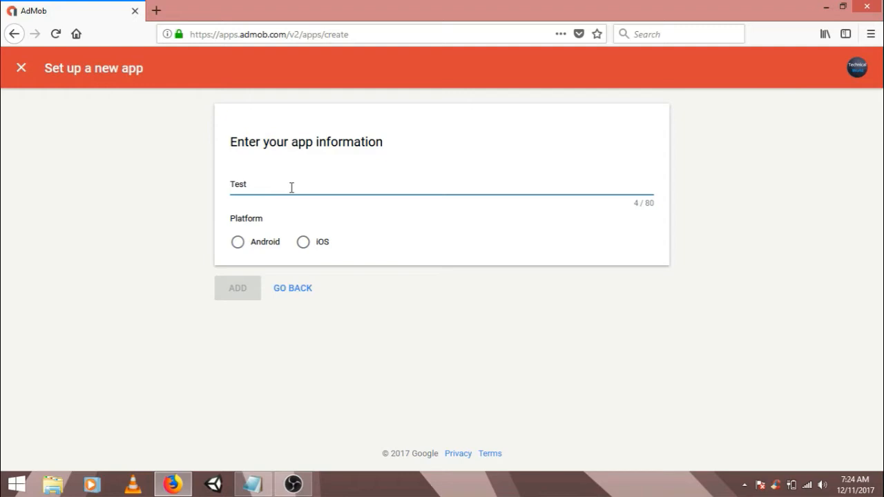
text(Game)
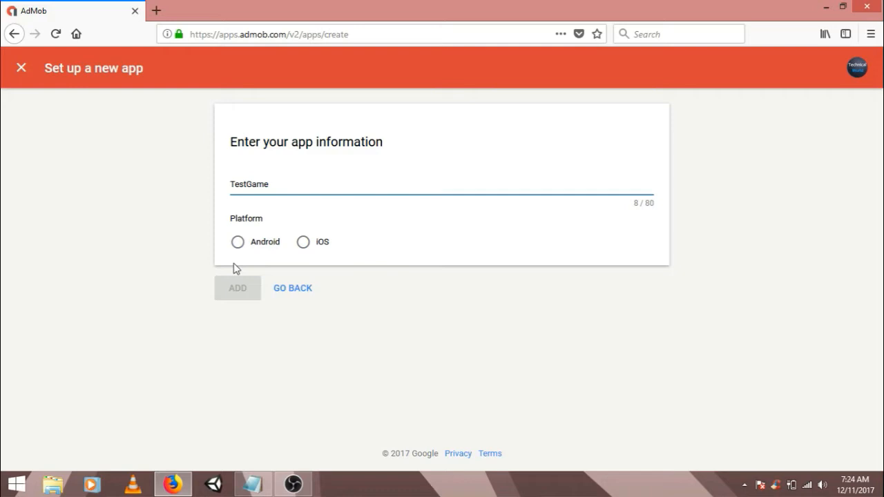
click(237, 242)
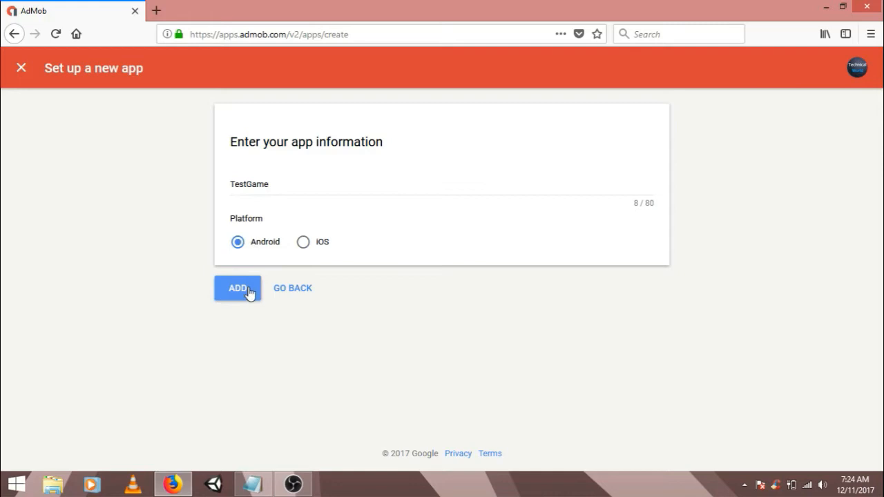
click(237, 288)
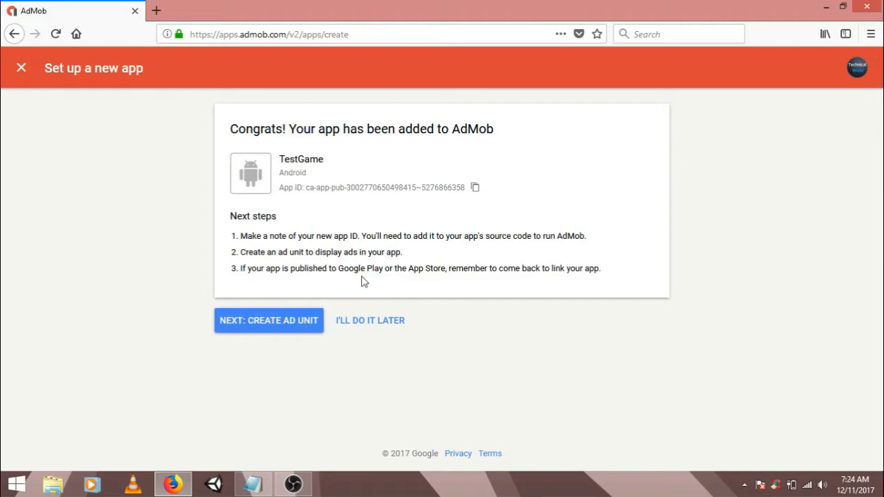
mouse_move(268, 320)
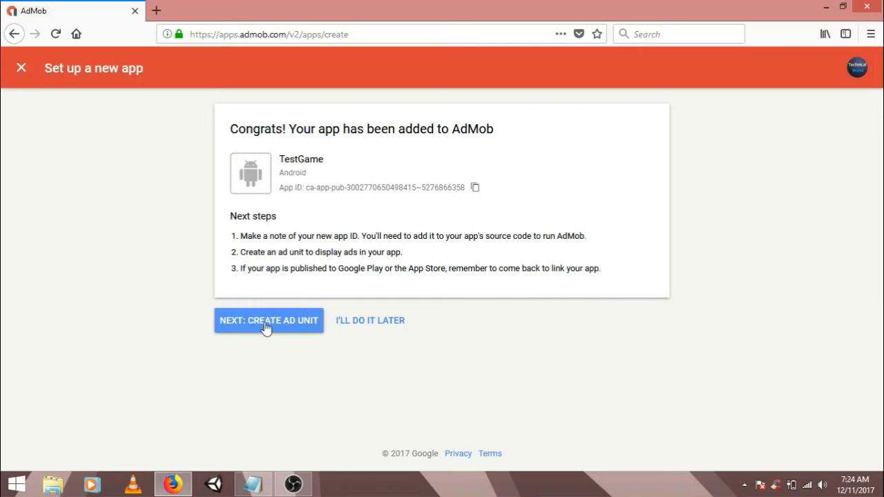
Create a banner ad unit named BannerAd for TestGame and return to the ad units list
click(268, 321)
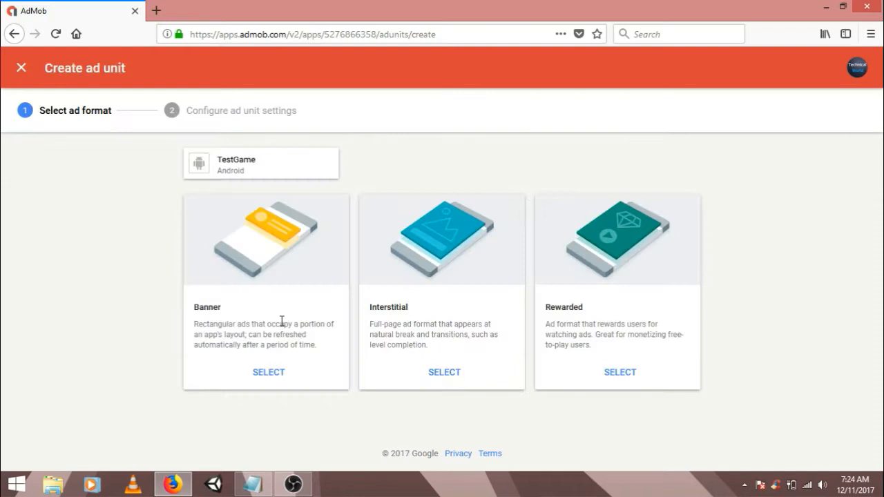
mouse_move(569, 302)
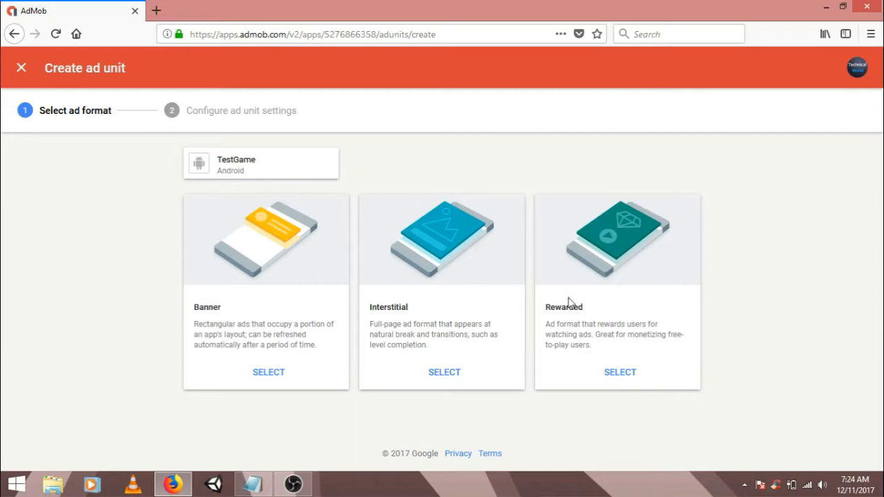
mouse_move(378, 301)
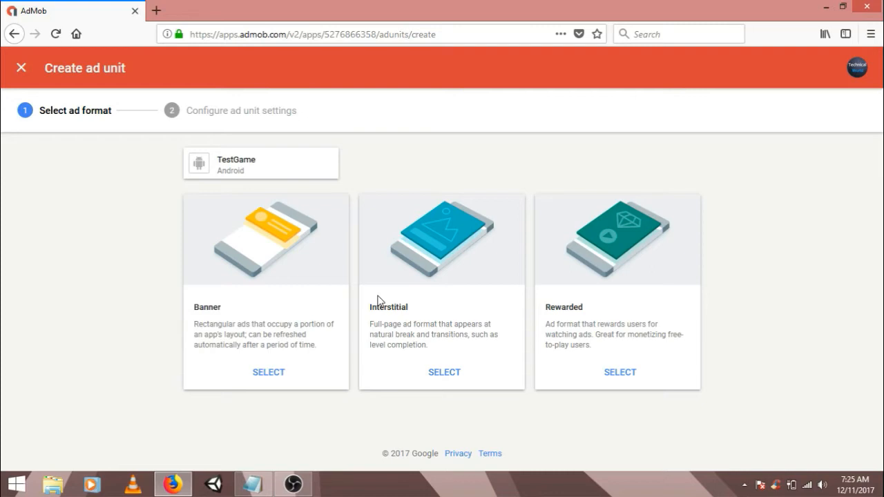
mouse_move(577, 302)
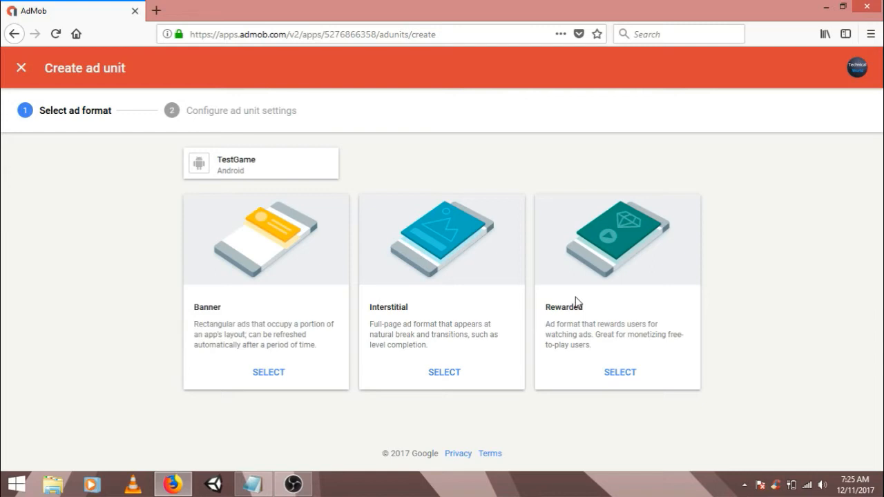
mouse_move(310, 340)
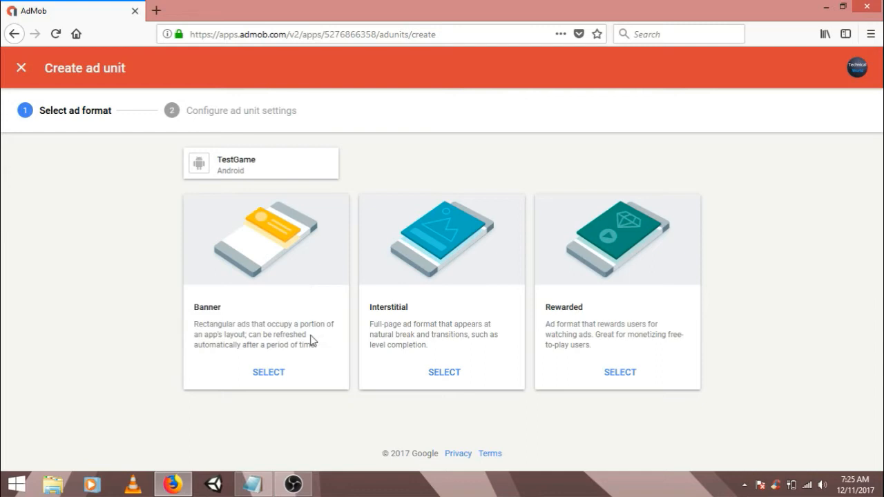
click(268, 372)
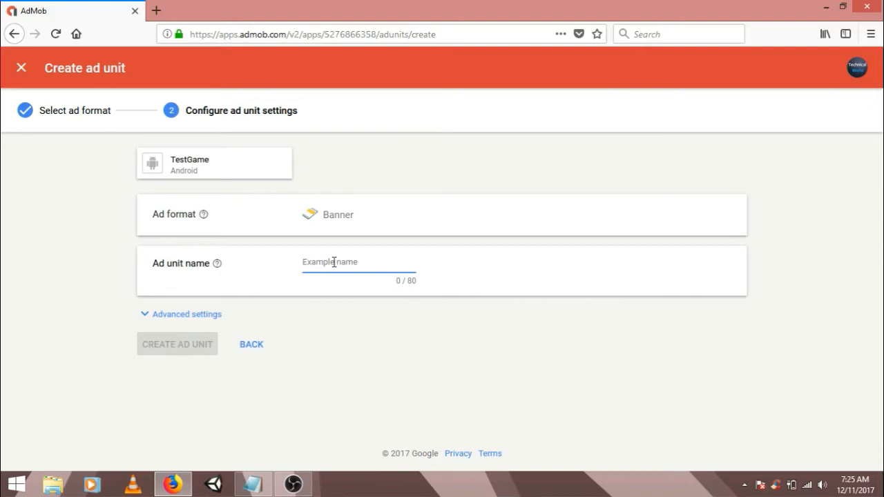
text(BannerAd)
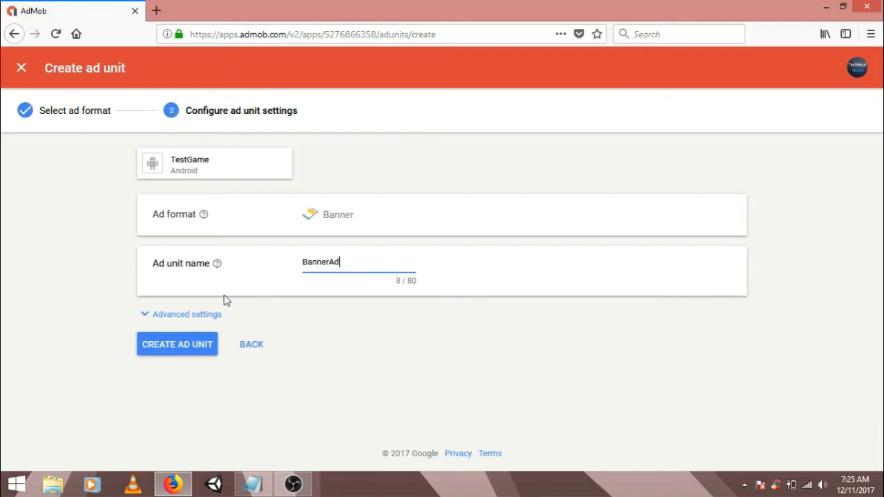
click(177, 344)
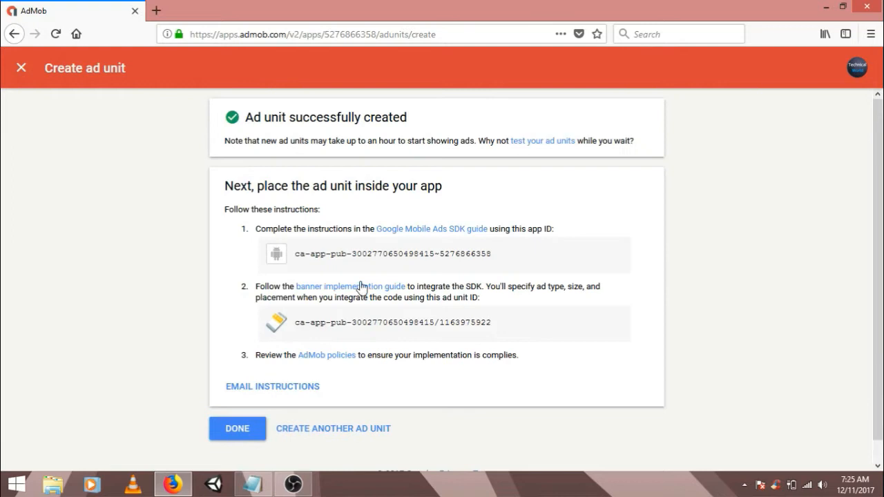
click(238, 429)
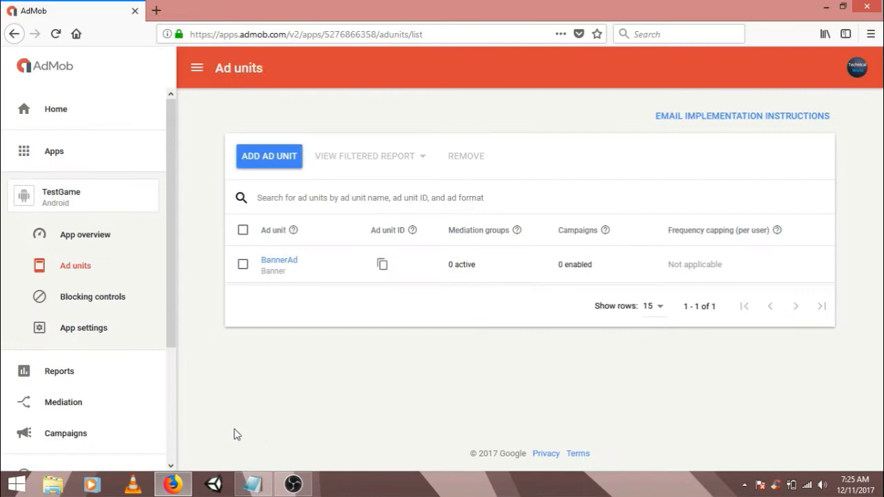
mouse_move(384, 266)
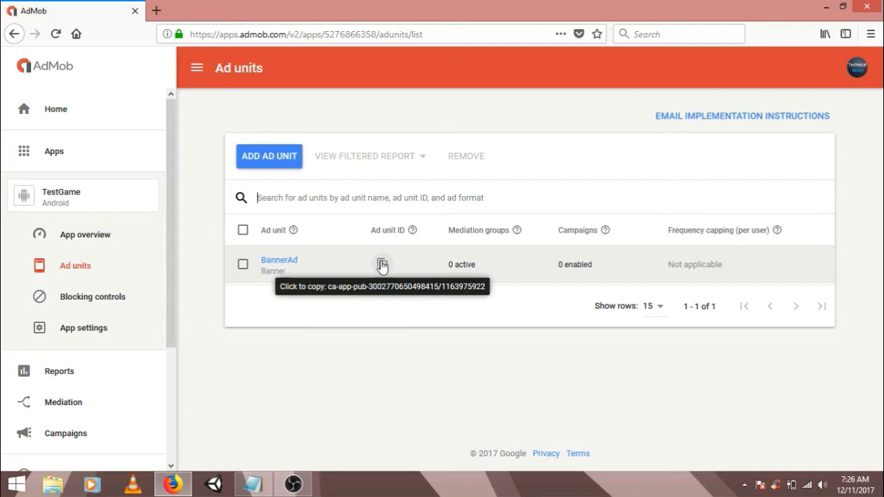
mouse_move(256, 483)
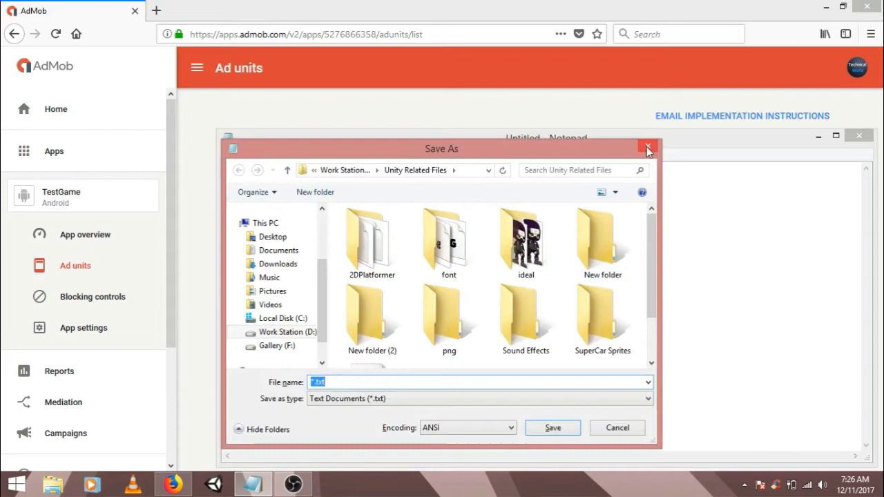
Dismiss Notepad's save prompt without saving the pasted BannerAd unit ID note
click(646, 148)
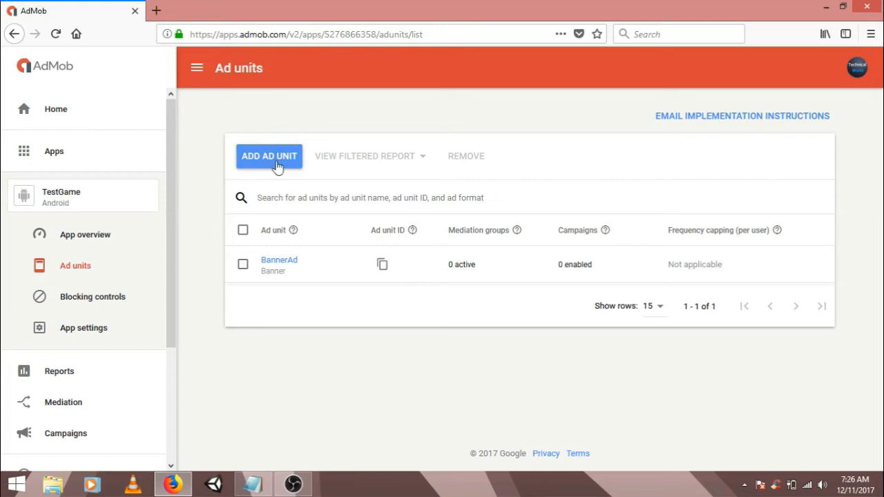
Create an interstitial ad unit named videoad for TestGame and return to the ad units list
click(268, 155)
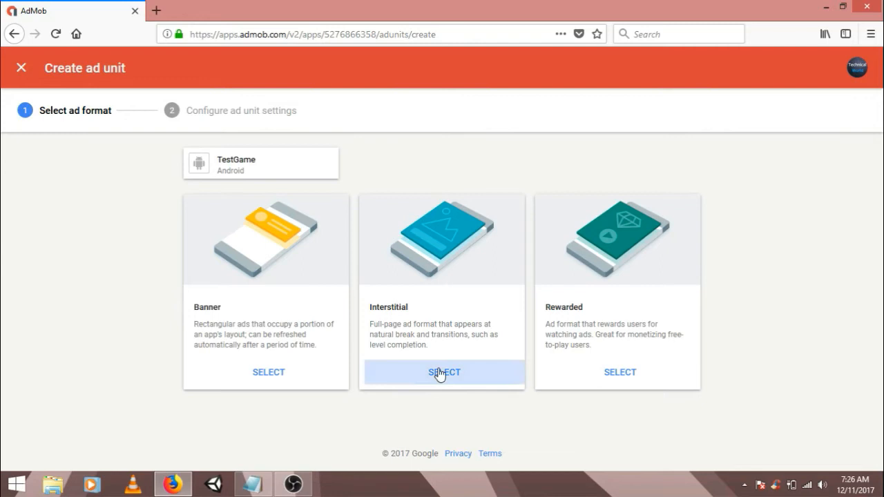
click(443, 373)
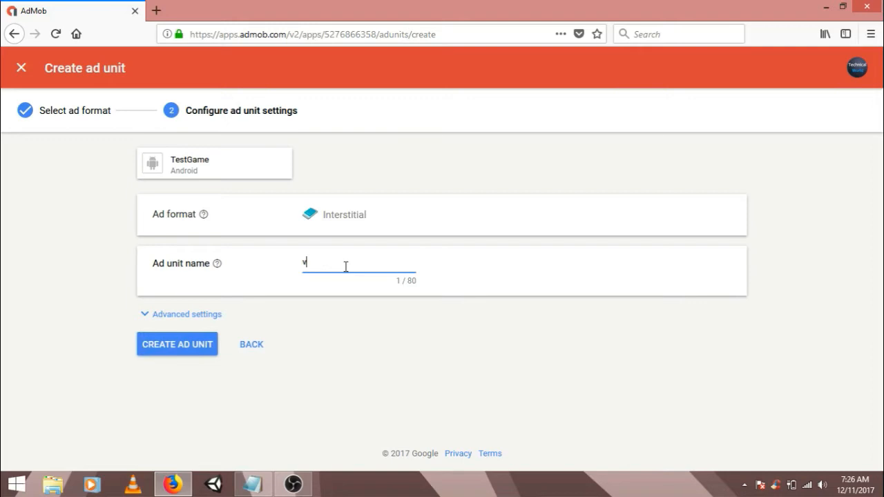
text(ideoad)
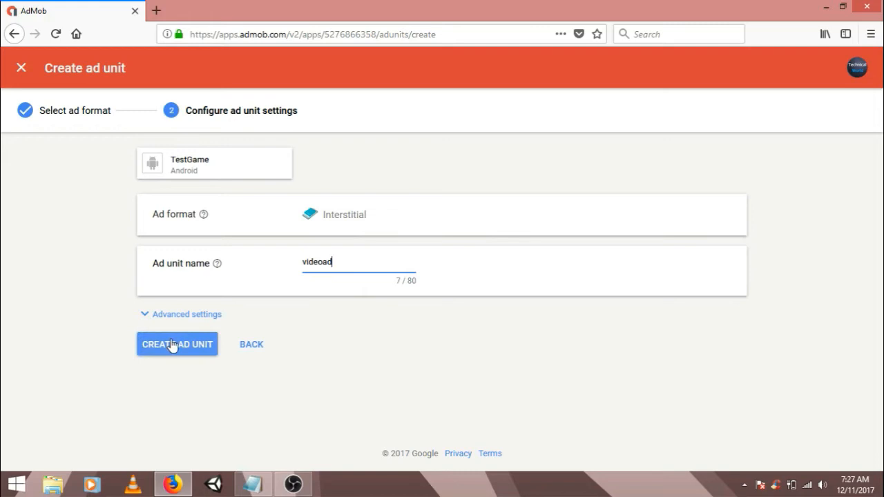
click(177, 344)
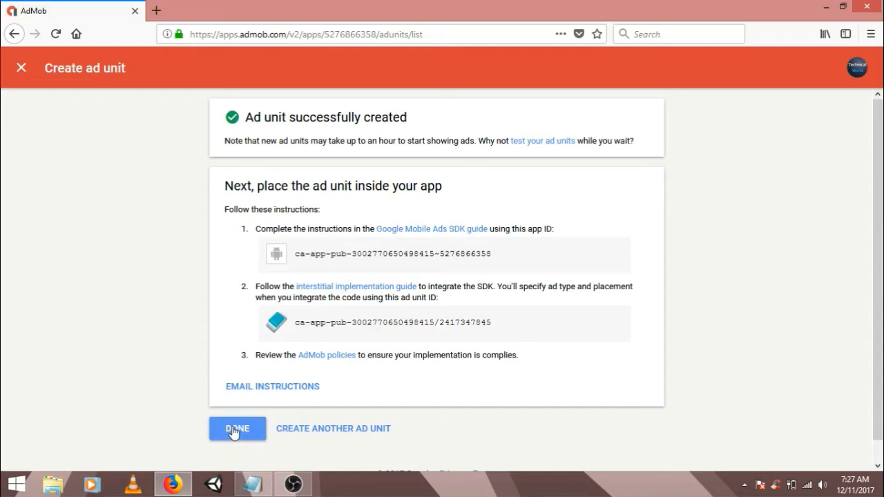
click(238, 428)
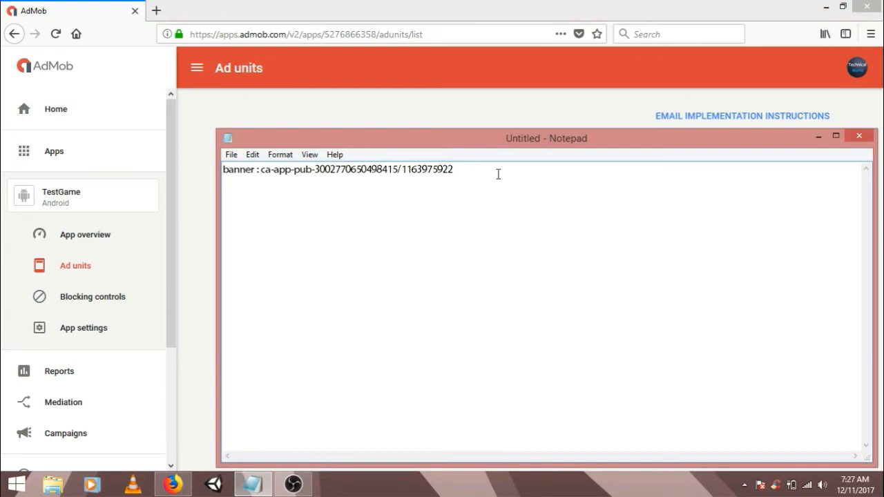
Add an 'interstitial :' line with the interstitial ad unit ID to the Notepad note
text(insterstitial : ca-app-pub-3002770650498415/2417347845)
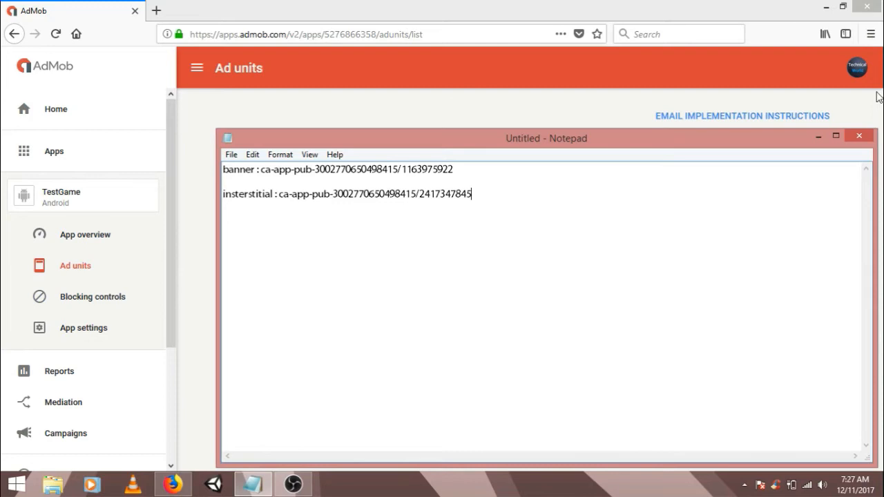
click(859, 135)
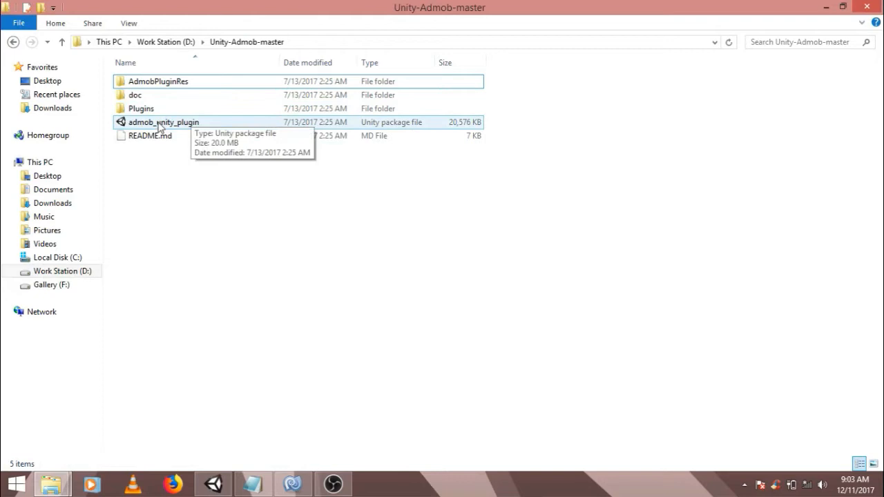
Launch admob_unity_plugin.unitypackage to import the plugin into the Unity project
double_click(163, 122)
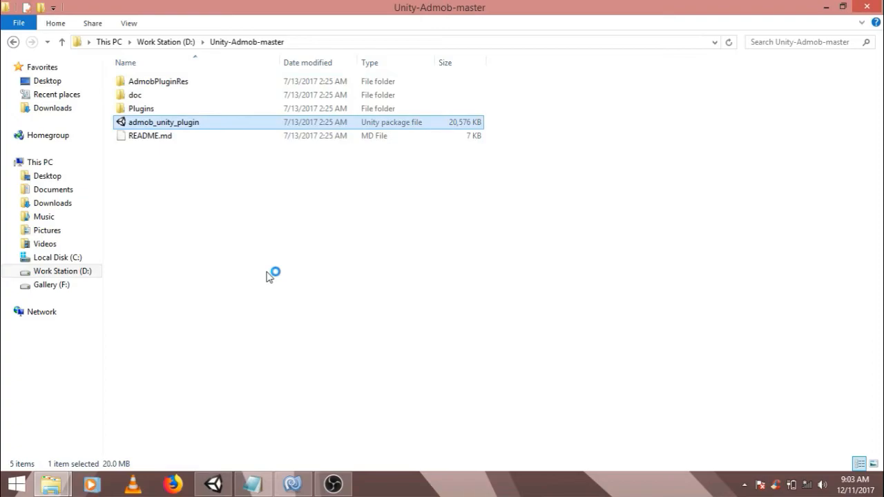
double_click(163, 121)
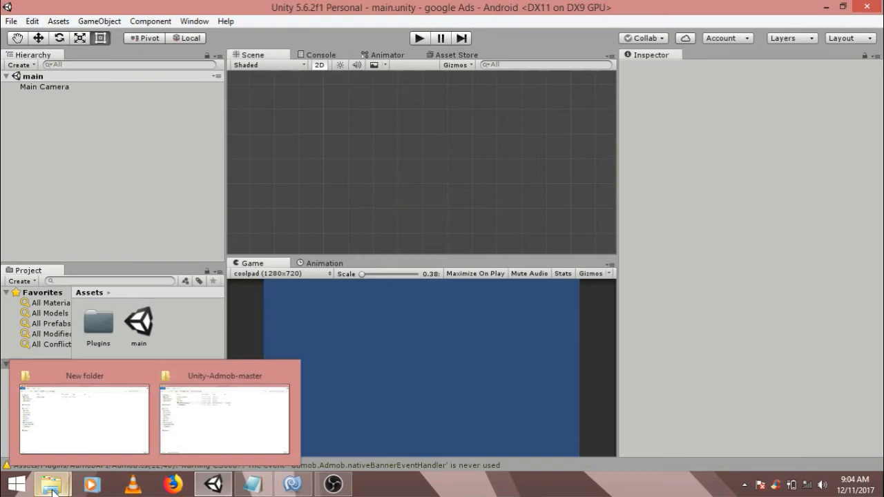
Bring the Admanager.cs script into the Unity project's Assets and return to the editor
click(82, 420)
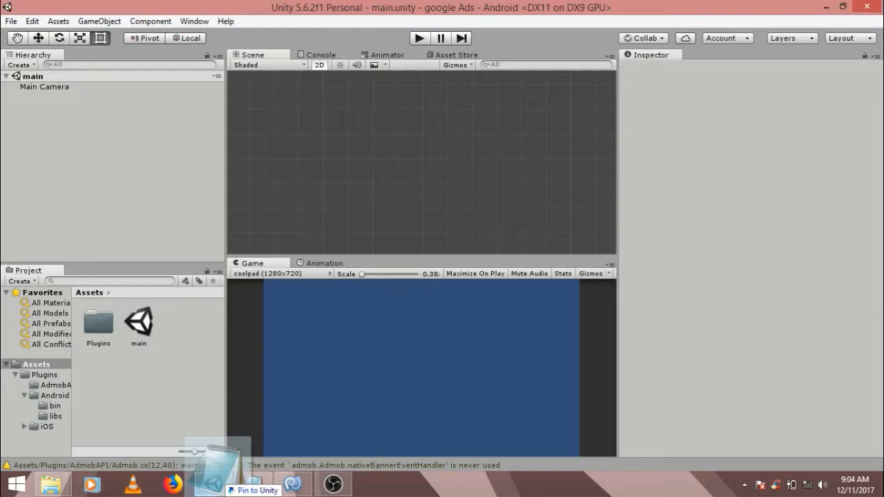
click(138, 323)
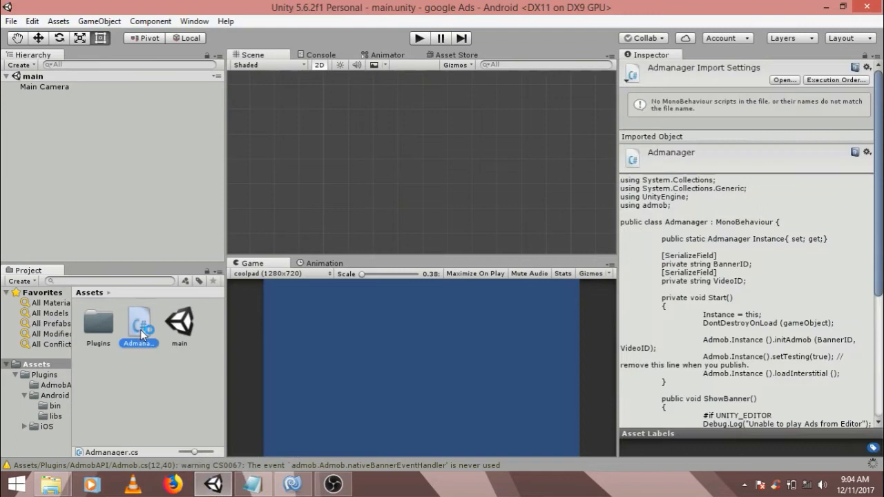
View Admanager.cs in MonoDevelop, scrolling through its Start, ShowBanner and ShowVideo functions
double_click(138, 323)
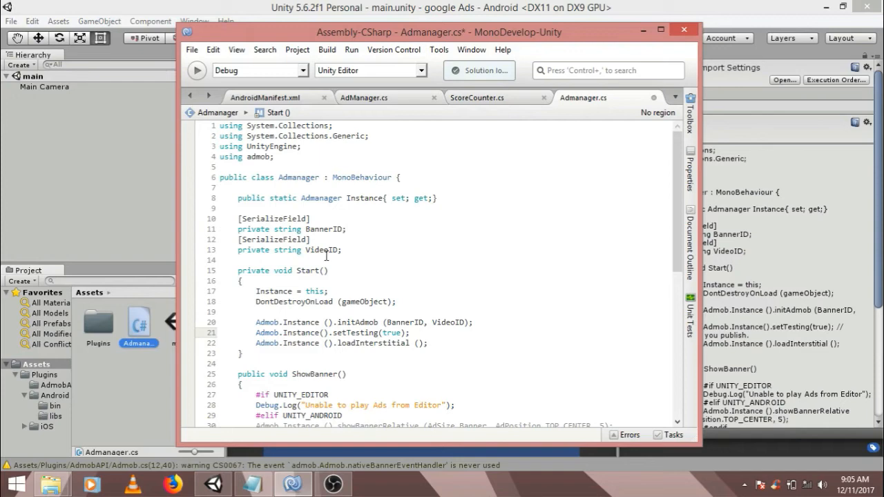
scroll(down, 3)
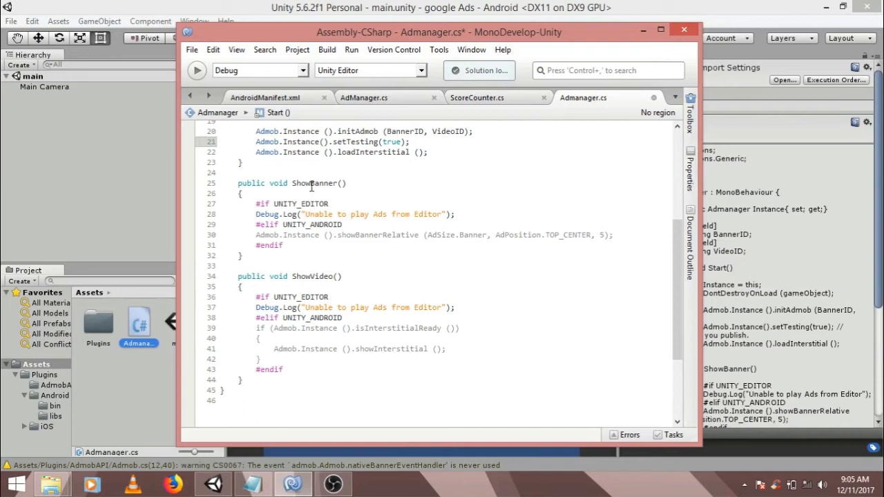
mouse_move(326, 279)
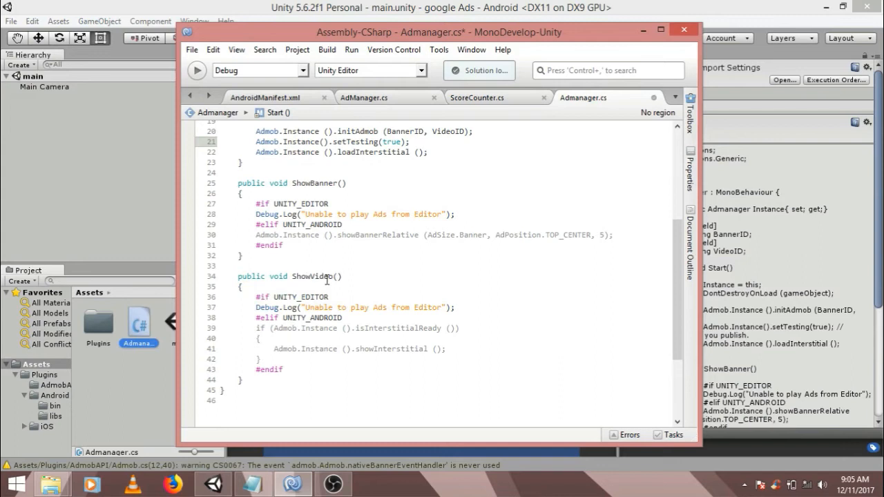
scroll(up, 3)
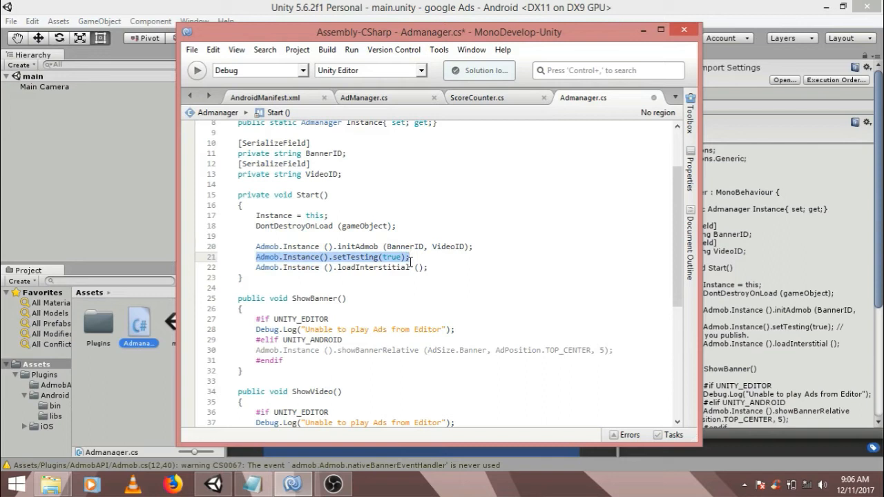
scroll(down, 3)
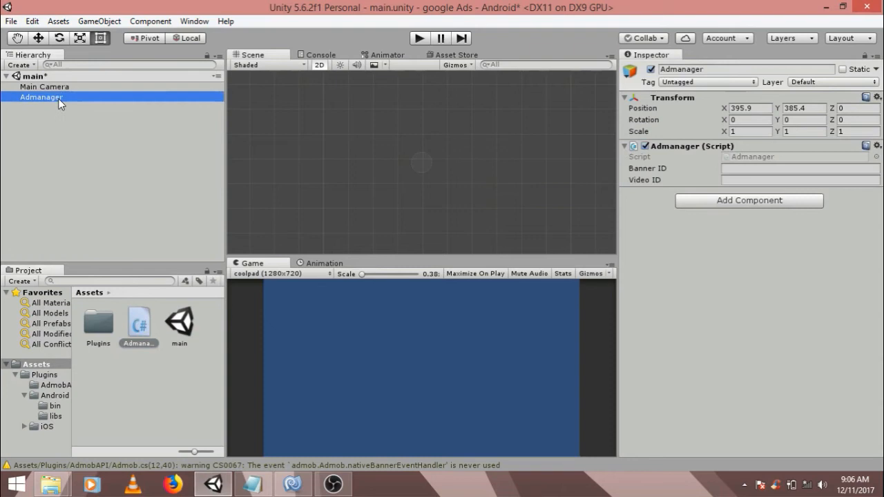
Fill the Admanager component's Banner ID and Video ID fields with the banner and interstitial ad unit IDs
click(798, 169)
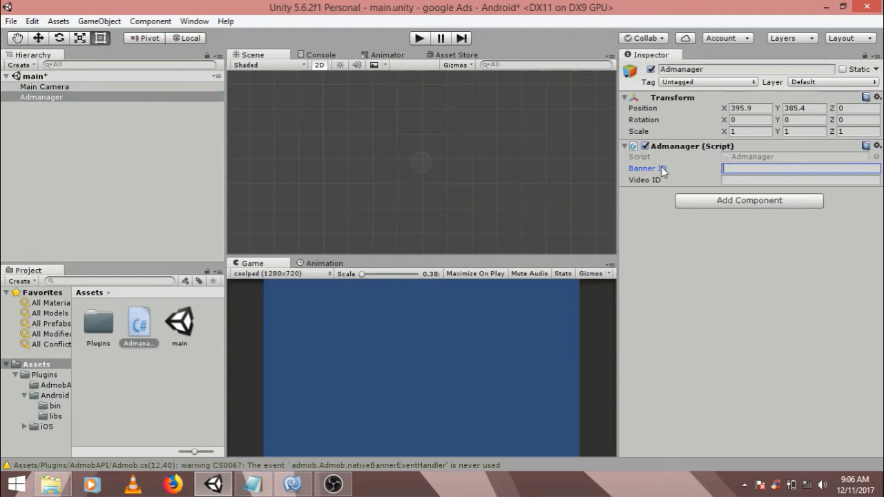
click(801, 180)
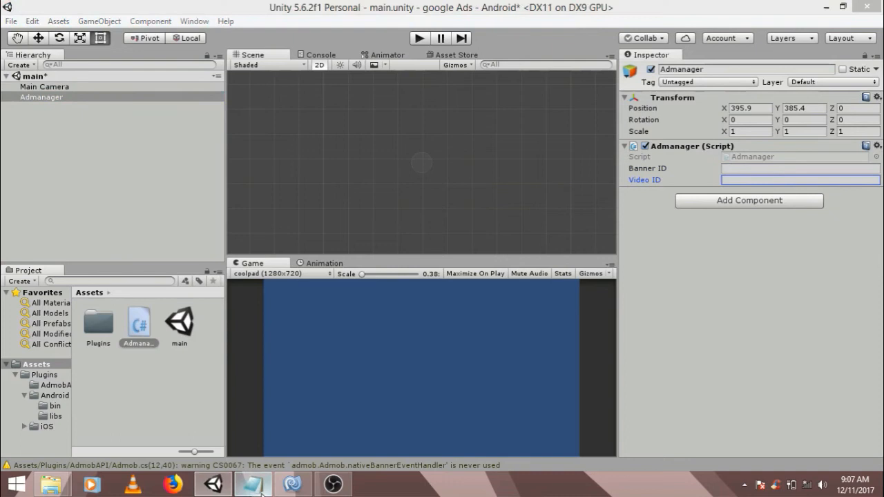
click(252, 483)
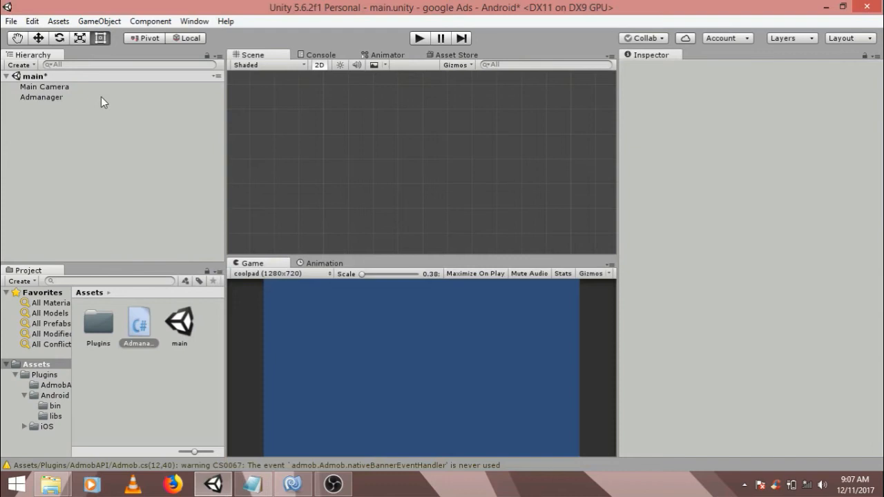
click(42, 97)
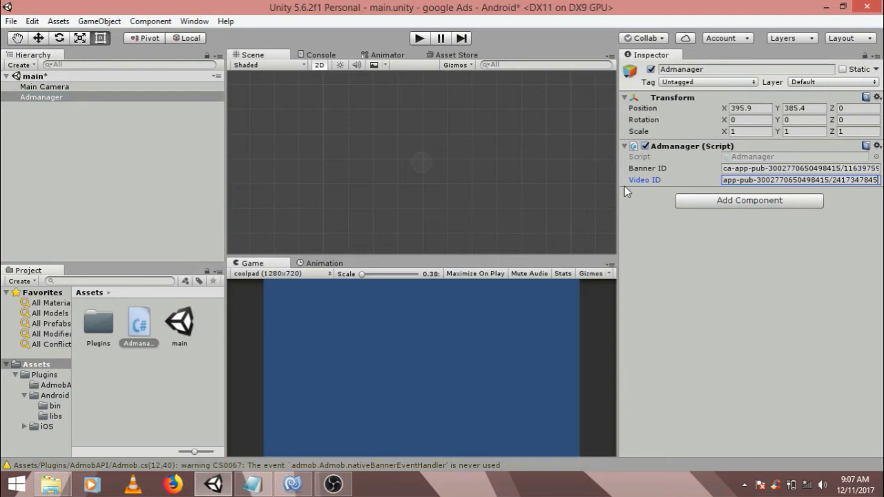
click(41, 97)
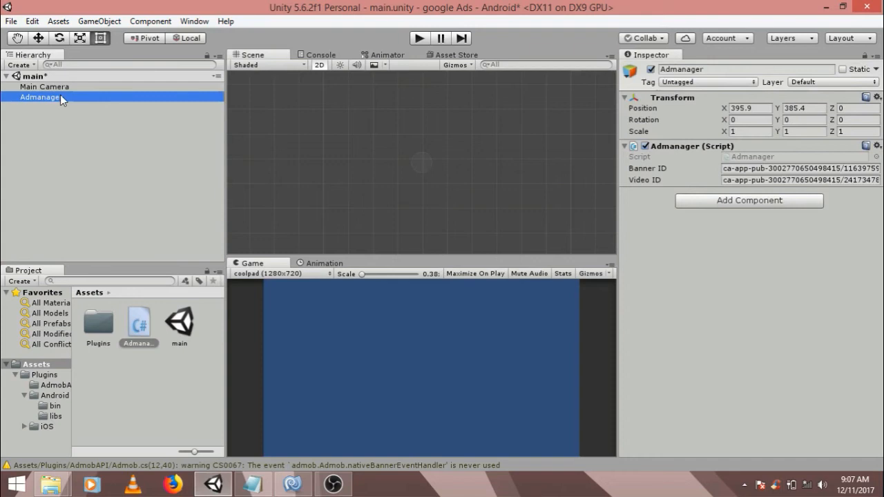
click(69, 145)
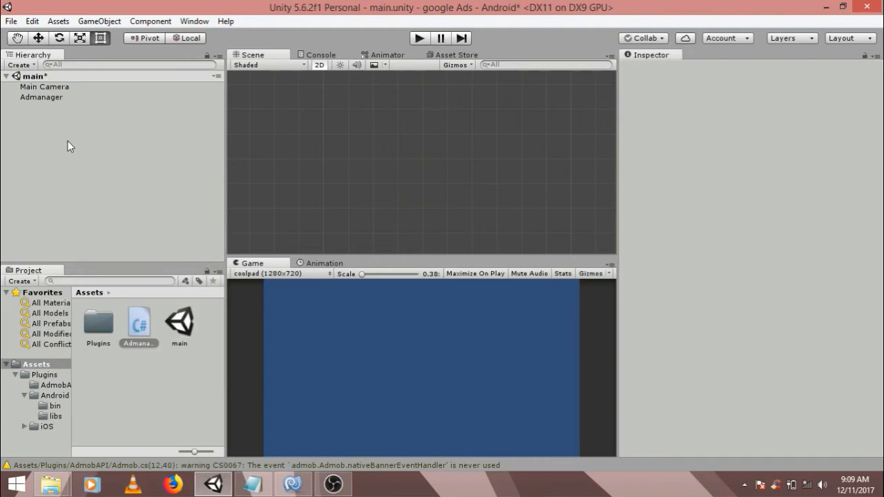
Add a UI button on the left of the canvas labelled 'banner' with a larger font
right_click(69, 145)
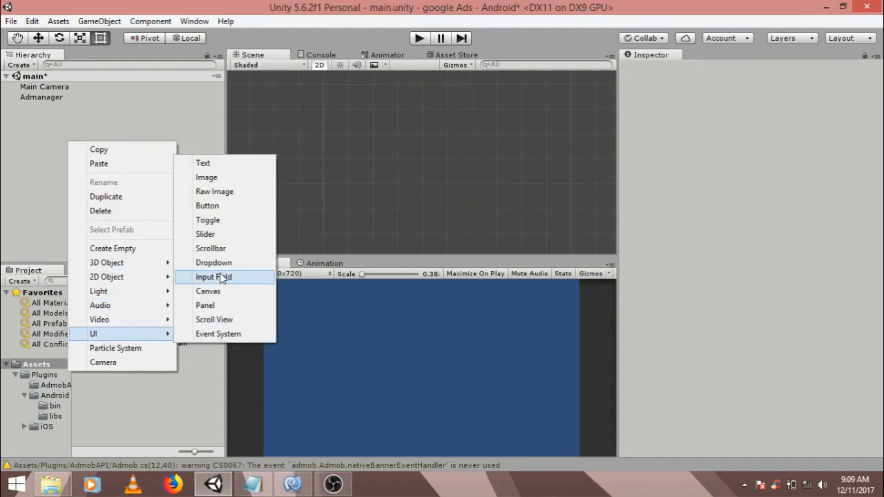
click(207, 205)
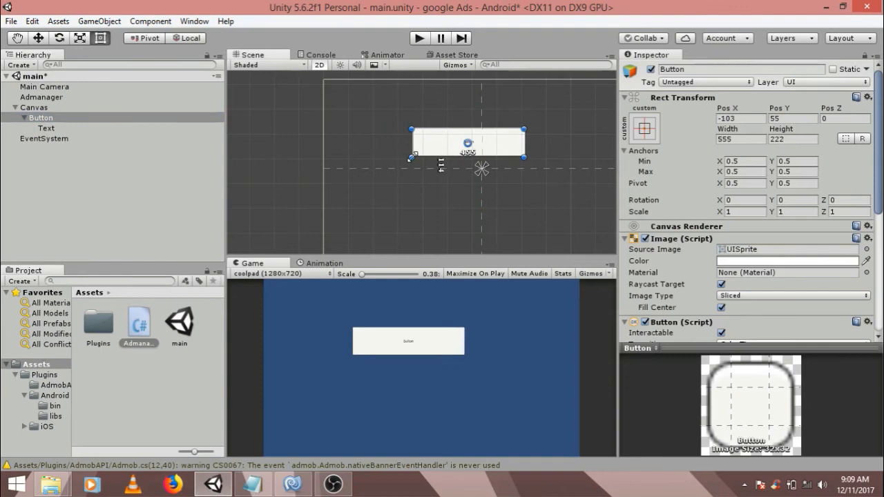
drag(466, 142, 407, 169)
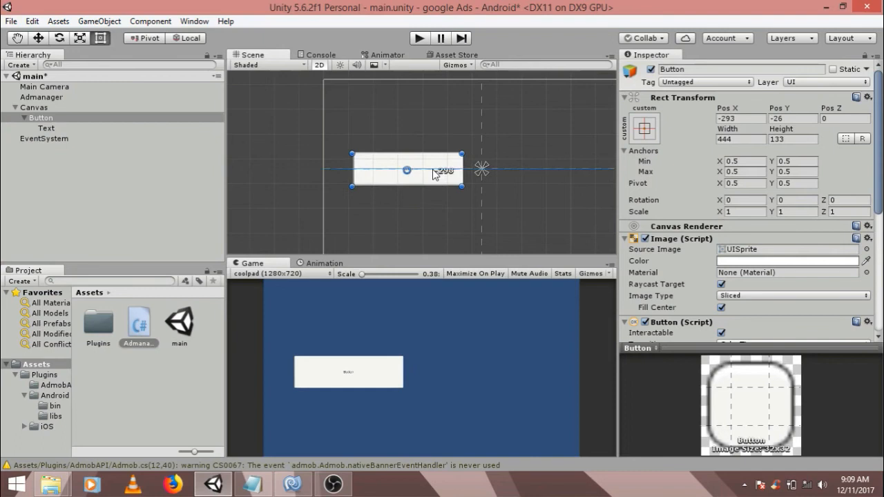
click(46, 128)
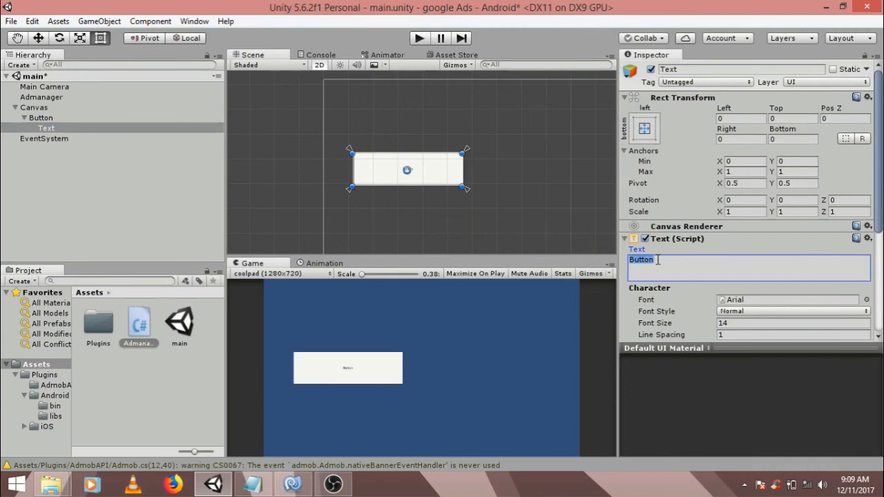
text(banner)
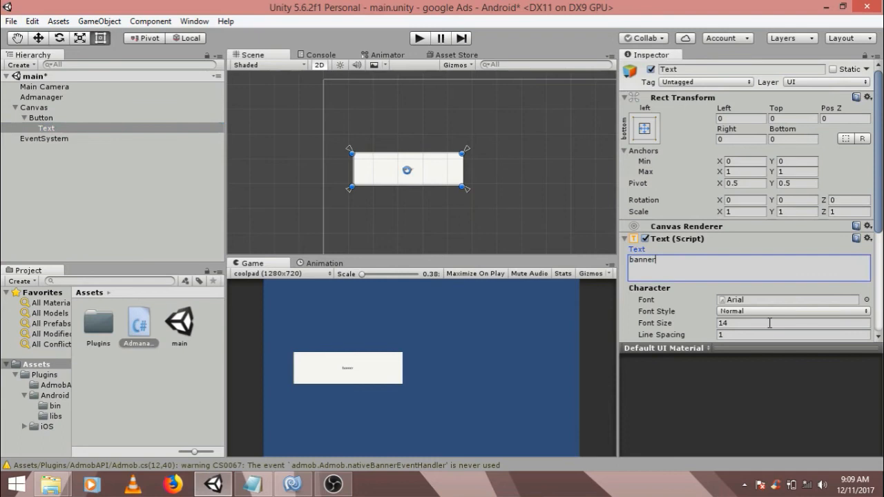
click(33, 108)
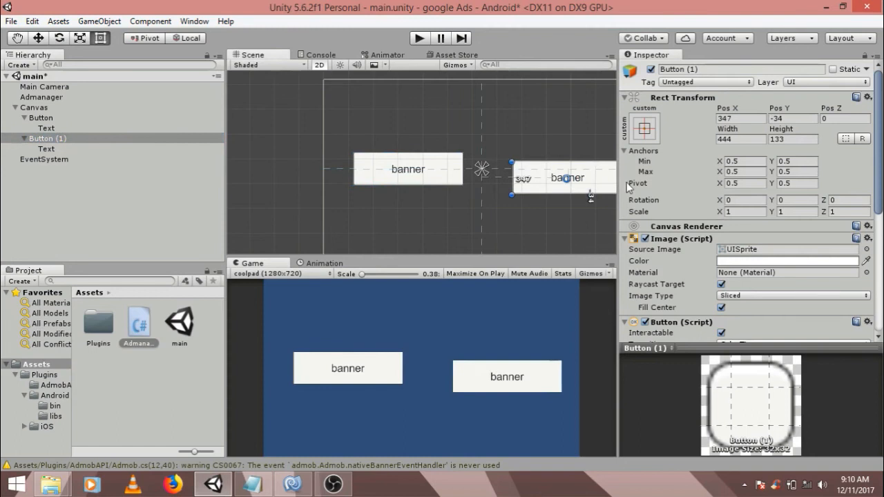
Place a duplicate button on the right side labelled 'interstital'
drag(566, 179, 564, 168)
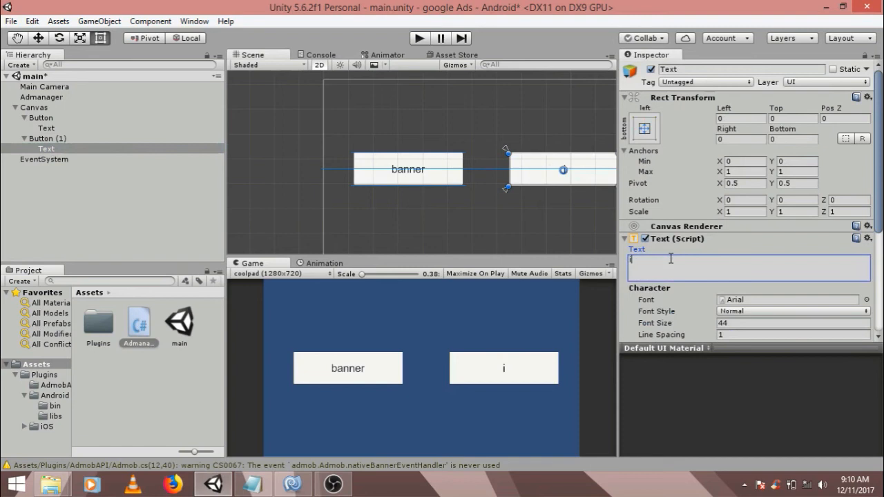
text(interstital)
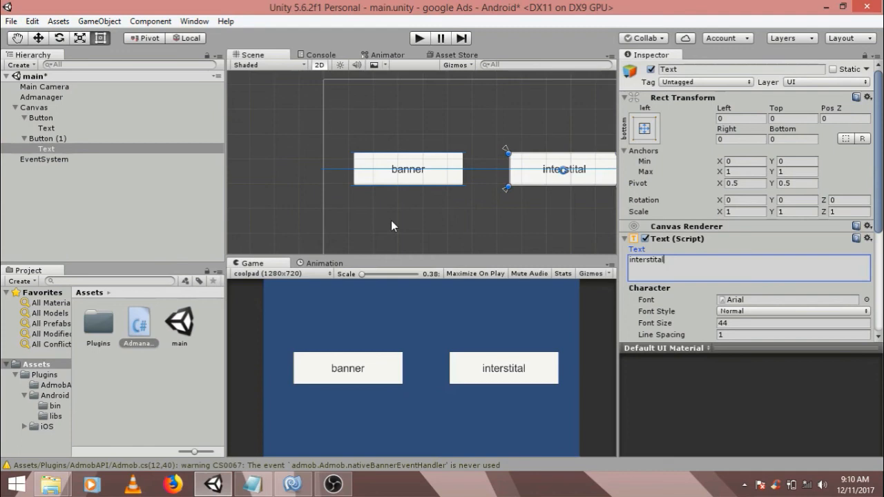
click(41, 118)
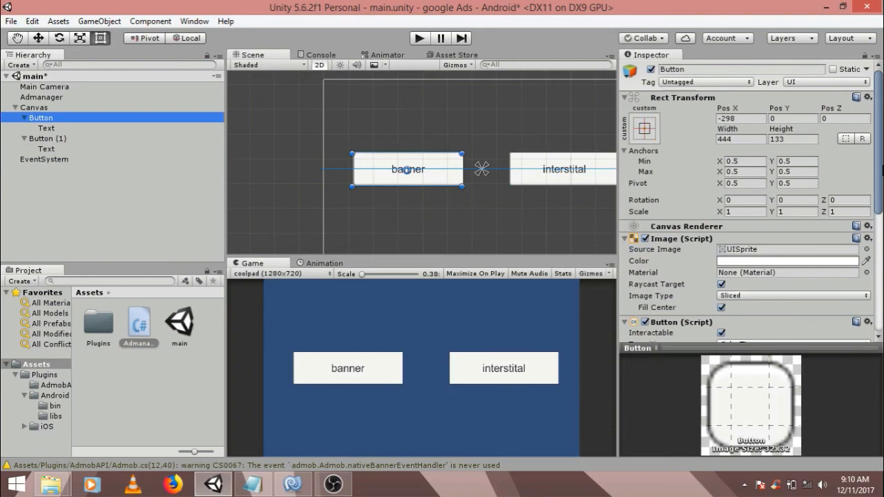
Wire the banner button's On Click event to Admanager.ShowBanner()
scroll(down, 3)
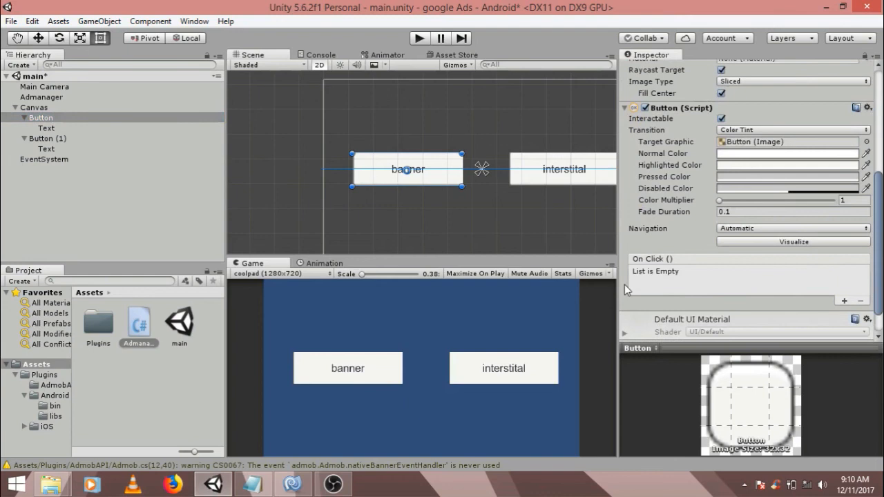
click(842, 301)
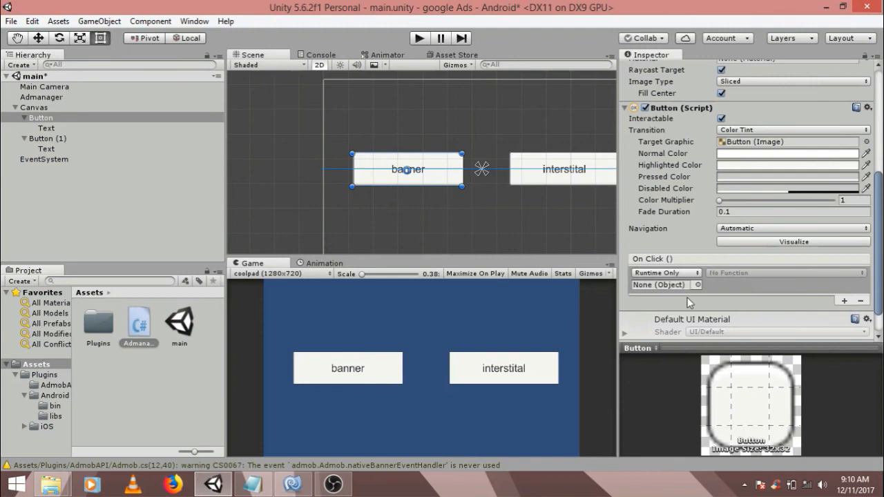
scroll(down, 3)
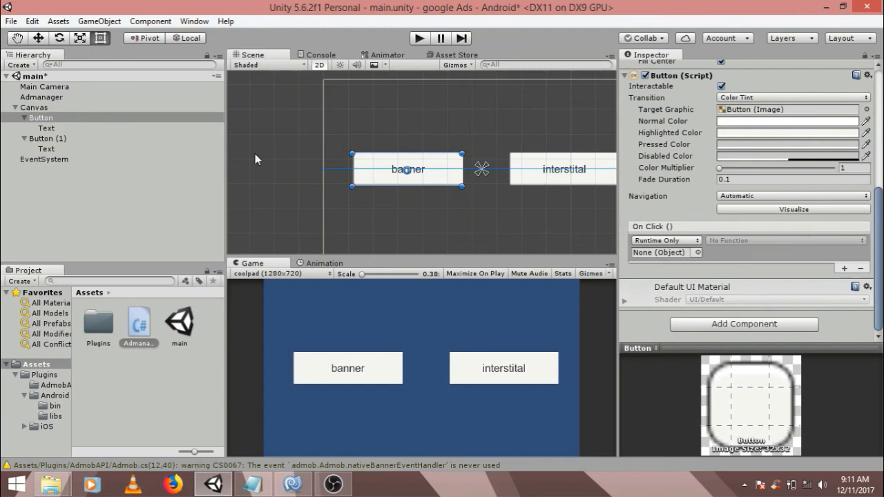
click(663, 252)
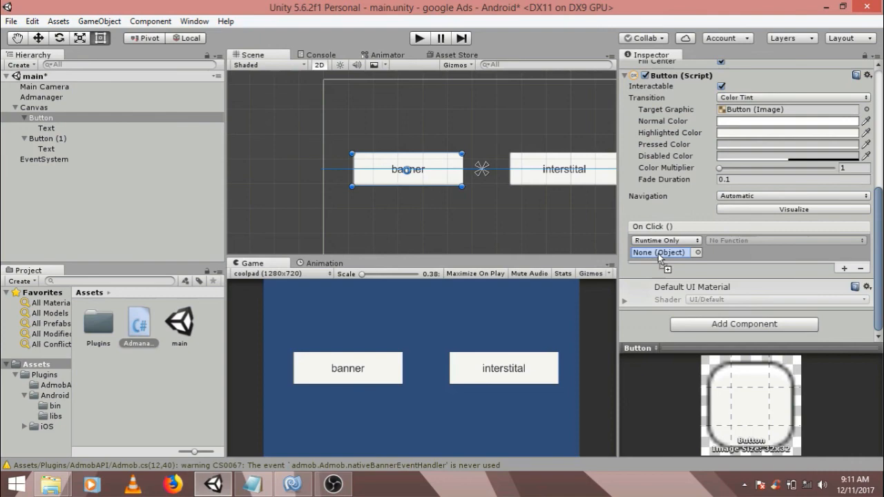
click(784, 241)
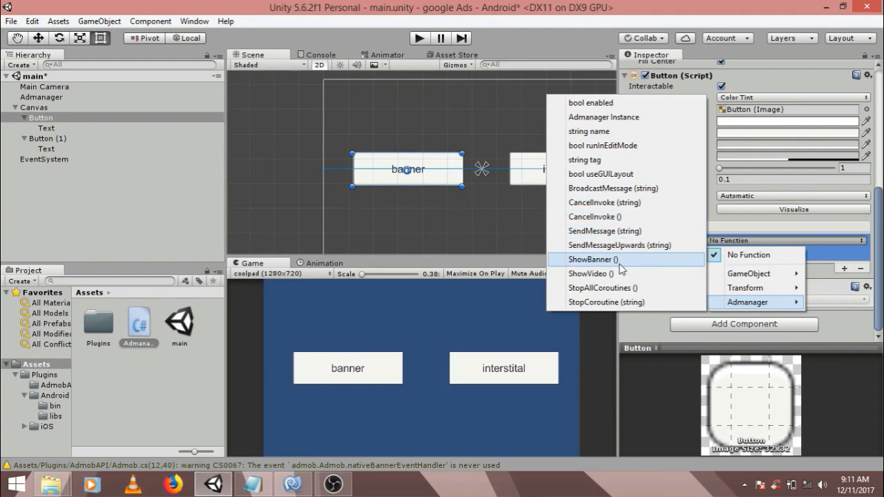
click(591, 259)
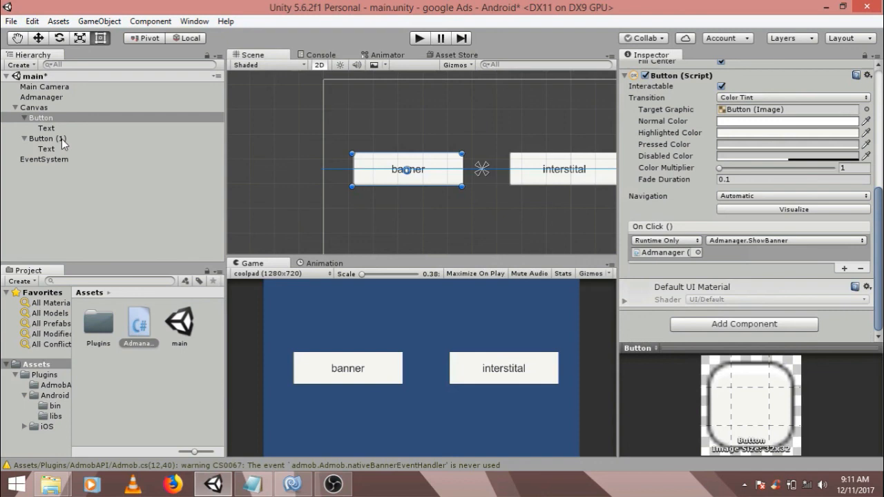
Give the interstital button an On Click entry targeting the Admanager object
click(44, 138)
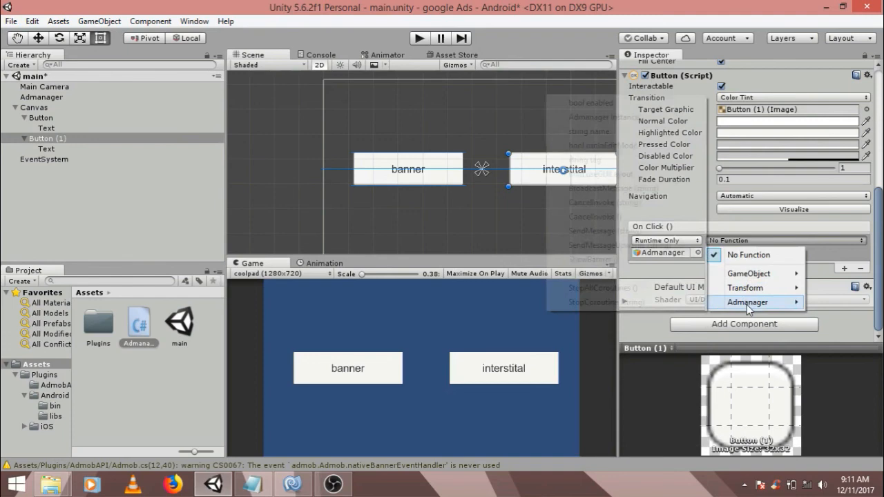
click(747, 301)
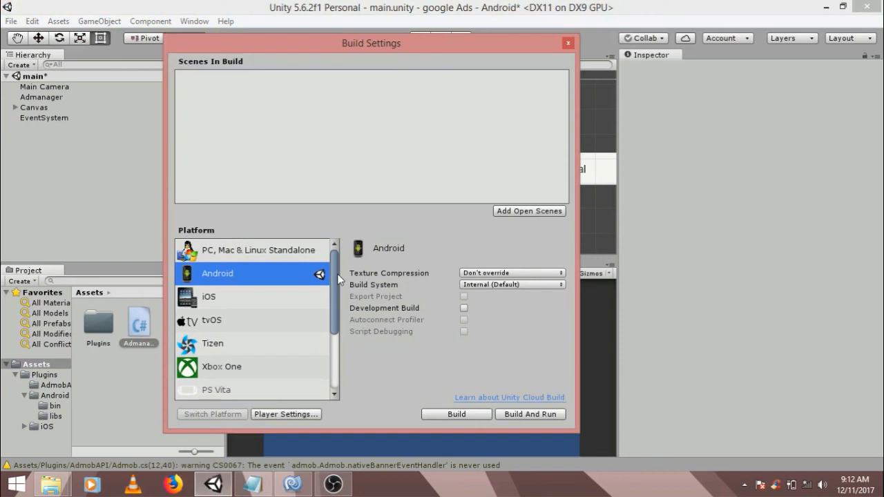
Build the Android APK, saving it as 'Google ad'
click(456, 414)
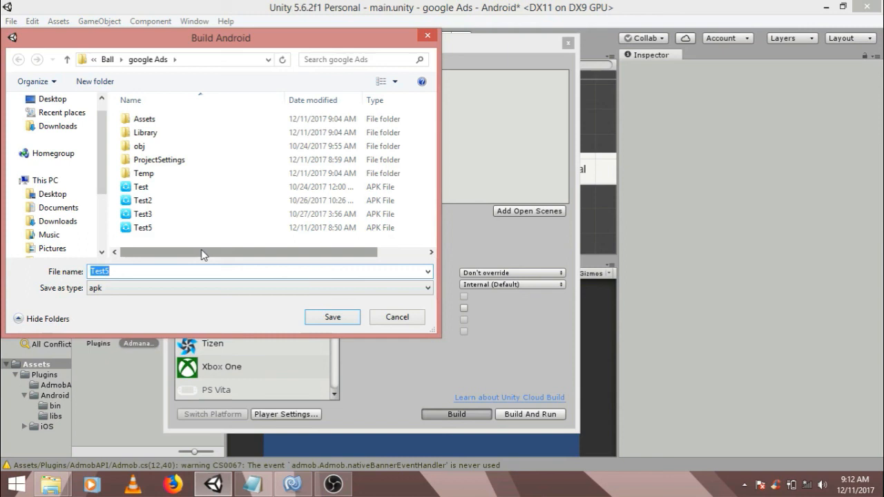
text(Google ad)
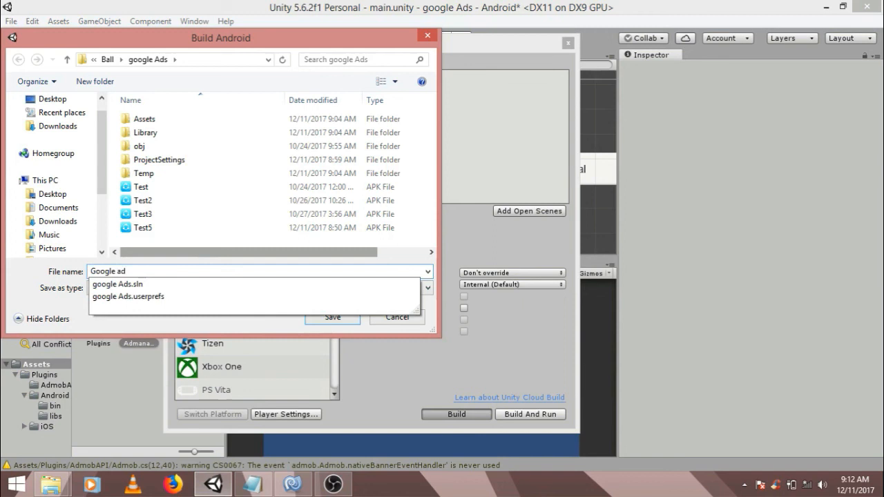
click(332, 317)
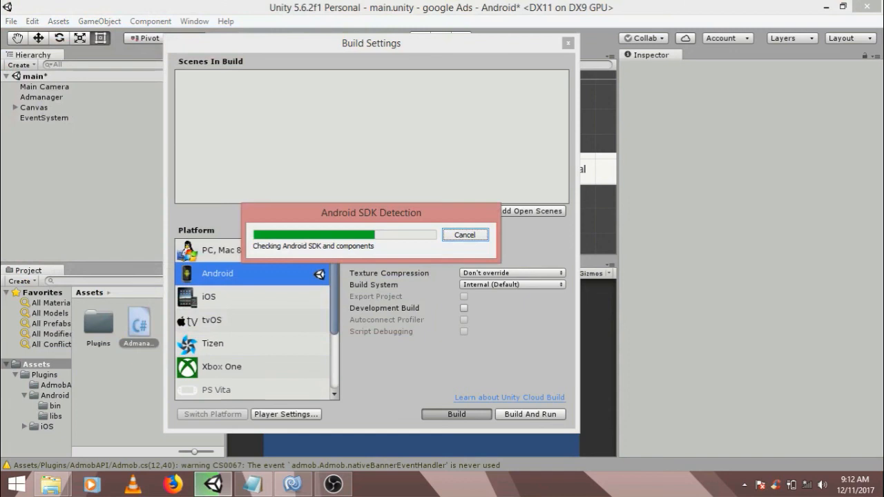